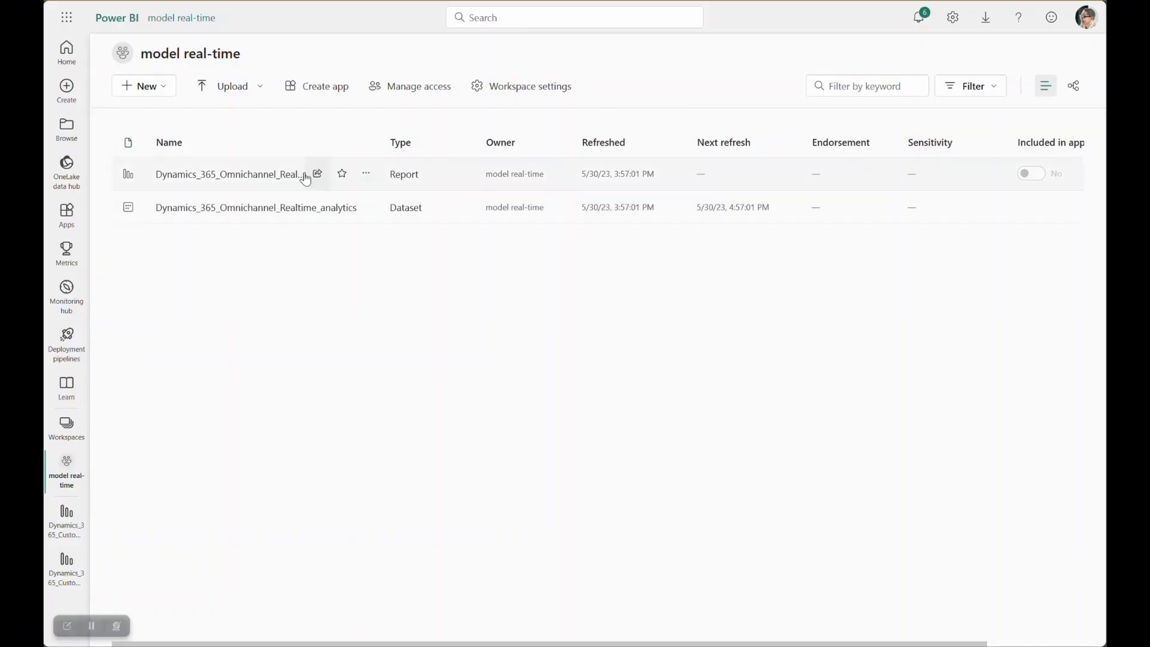
- Download Dynamics_365_Omnichannel_Realtime_analytics from the workspace as a file with a live data connection
click(228, 174)
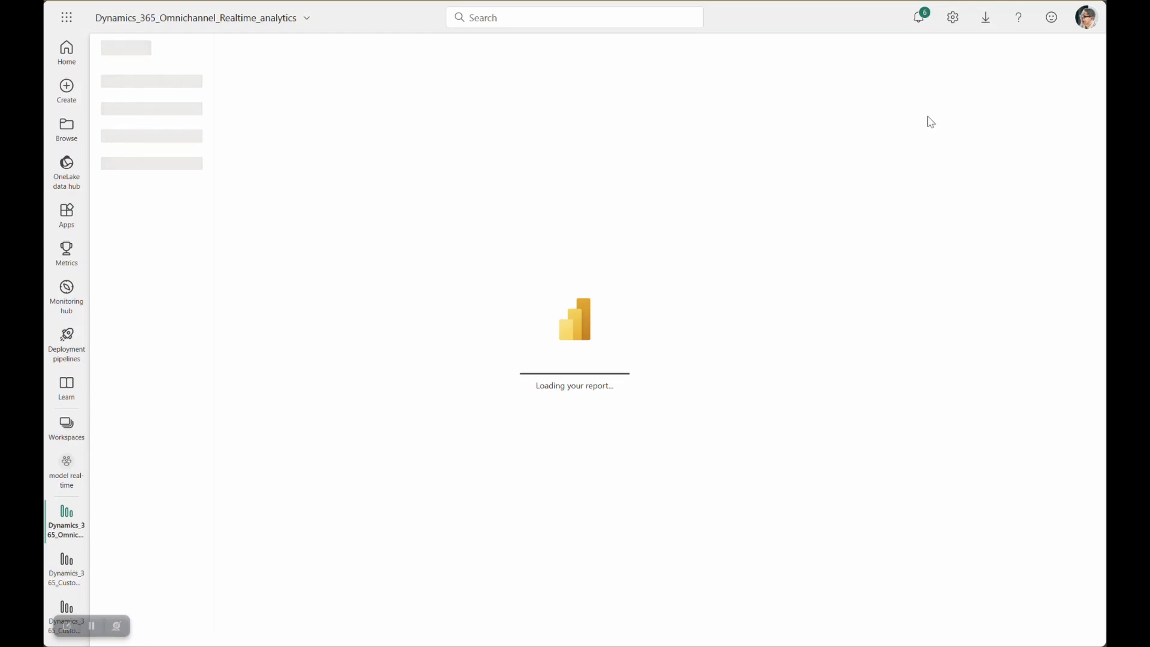
mouse_move(244, 77)
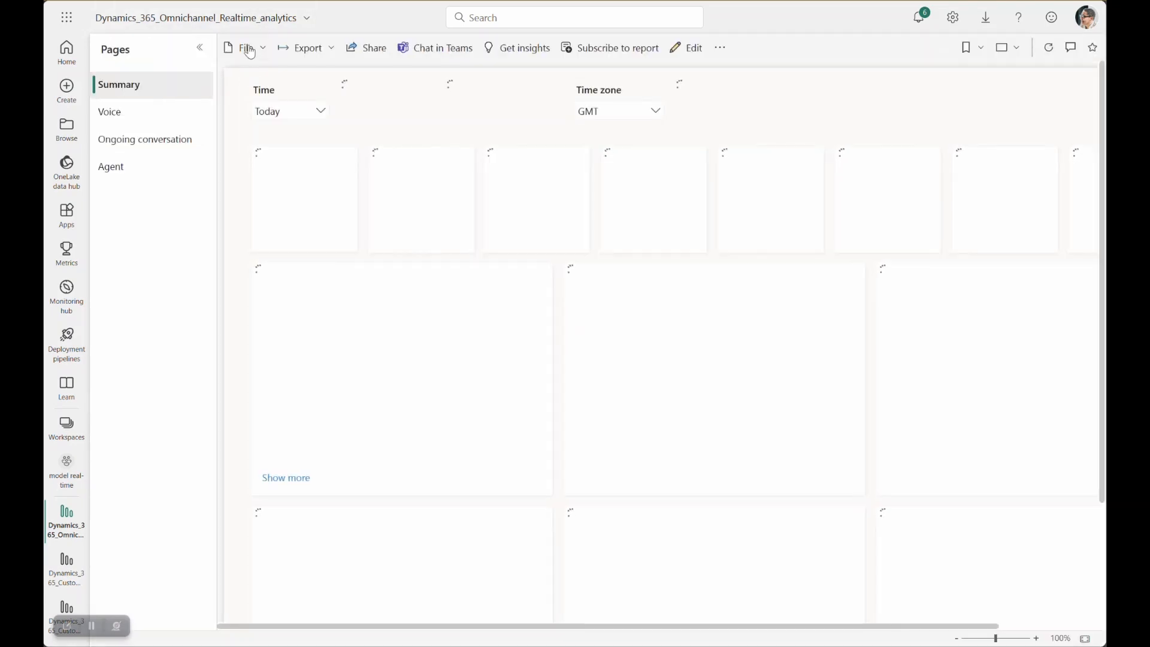
click(246, 46)
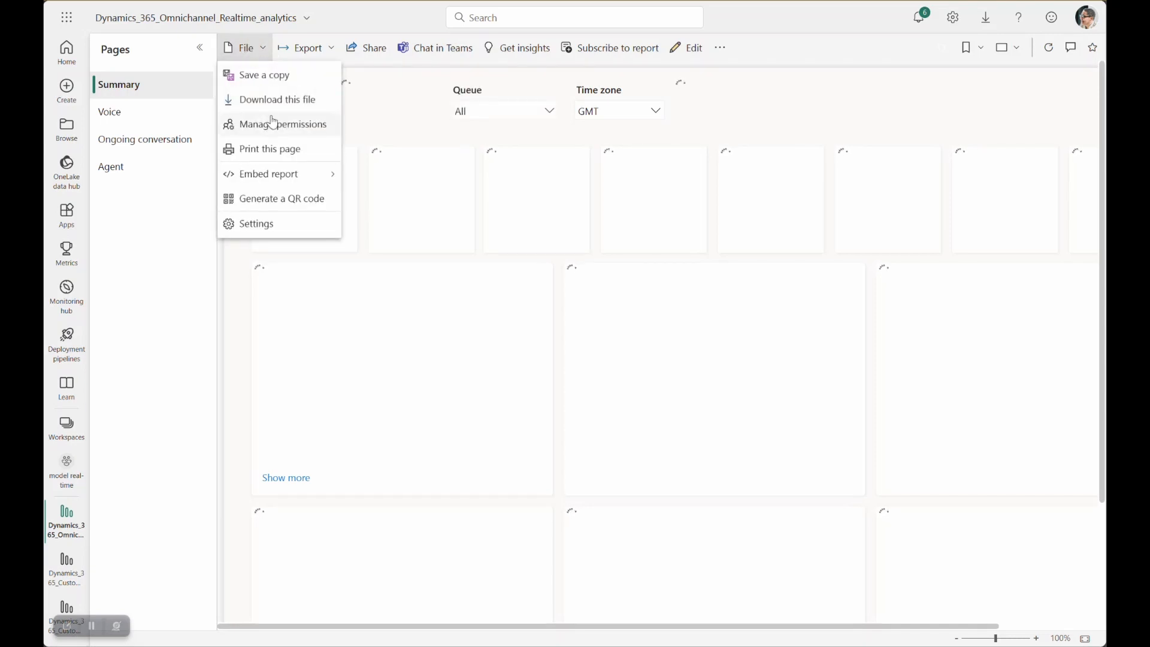
click(277, 99)
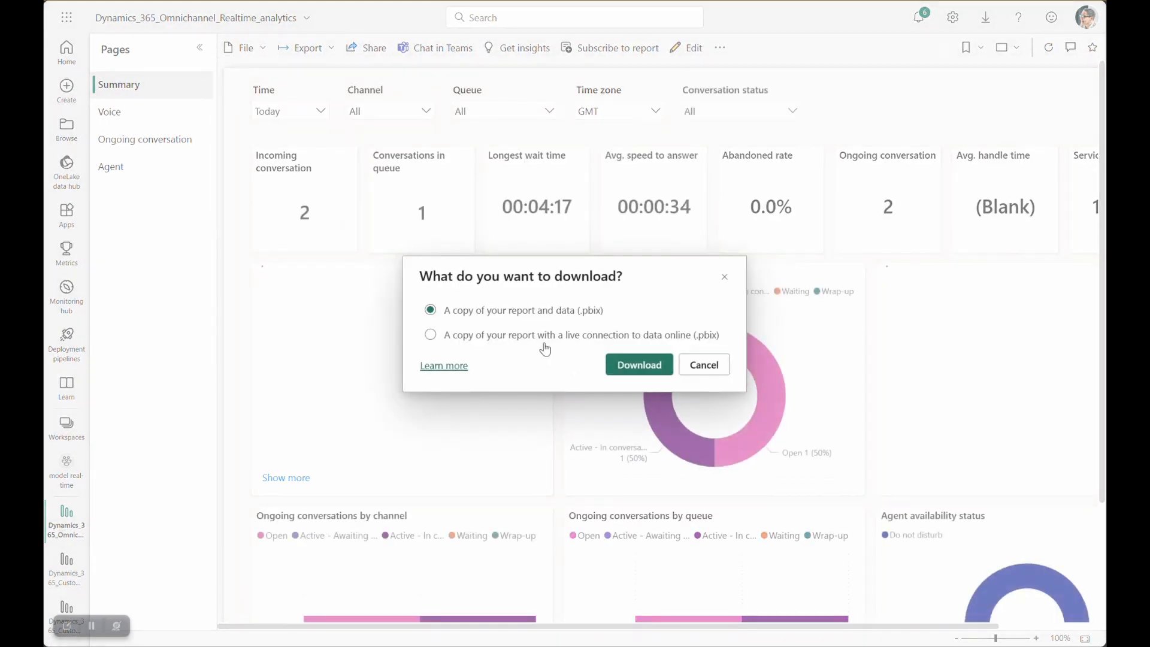
click(637, 364)
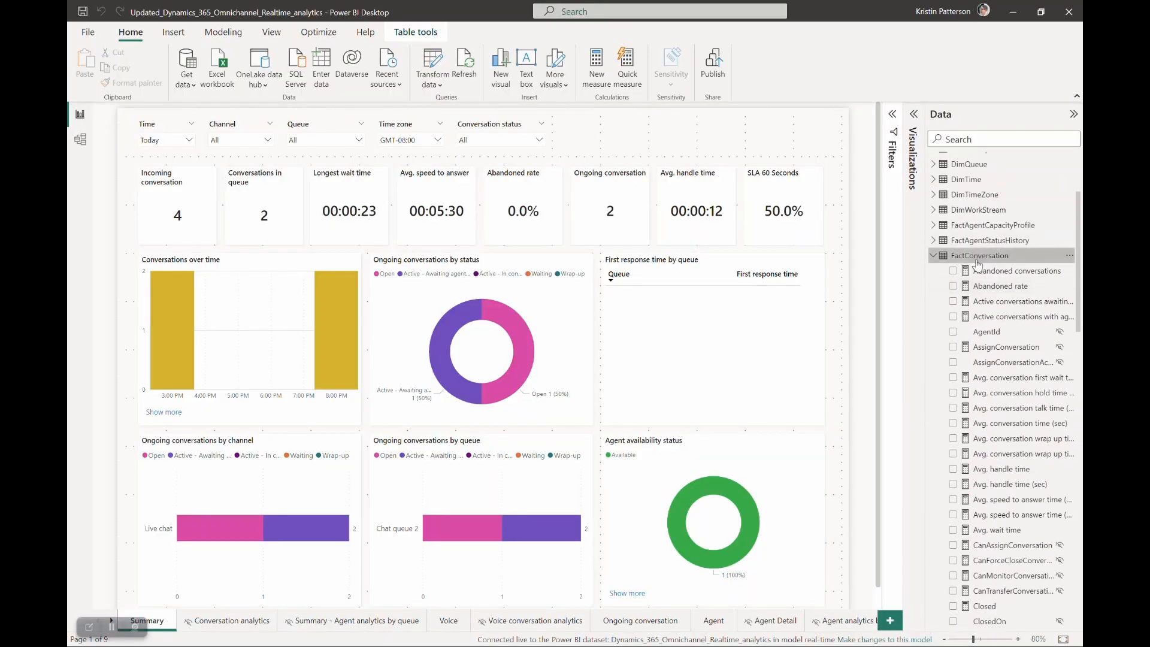
- Create the Service level (150 seconds) DAX measure on FactConversation and format it as a percentage
right_click(977, 255)
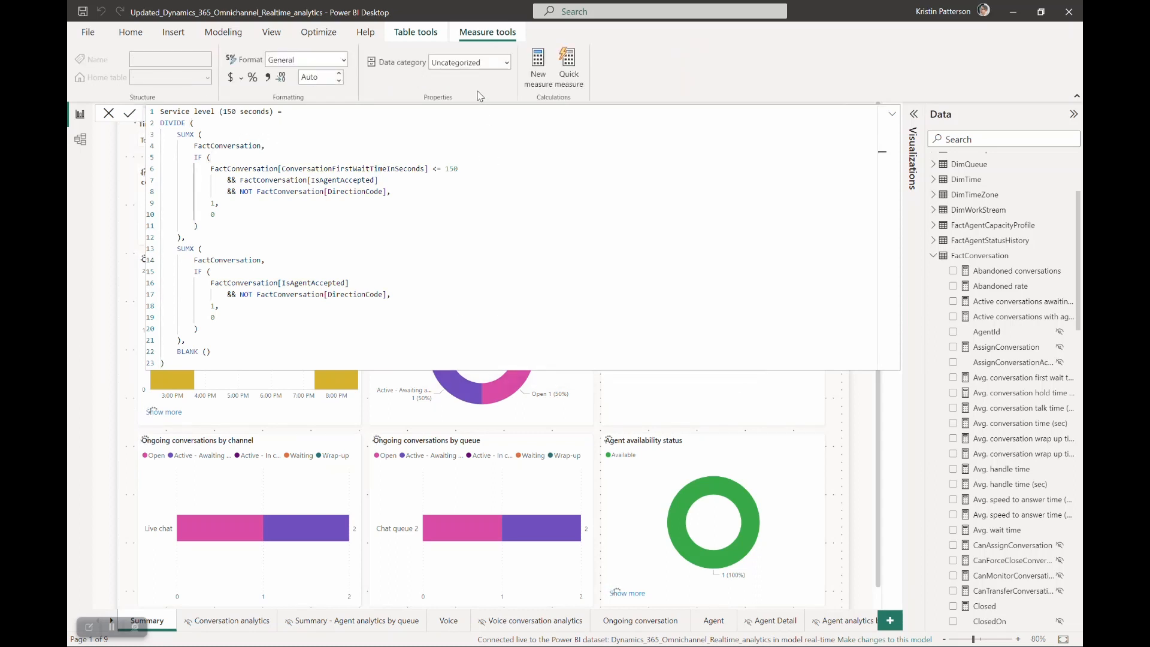
click(478, 60)
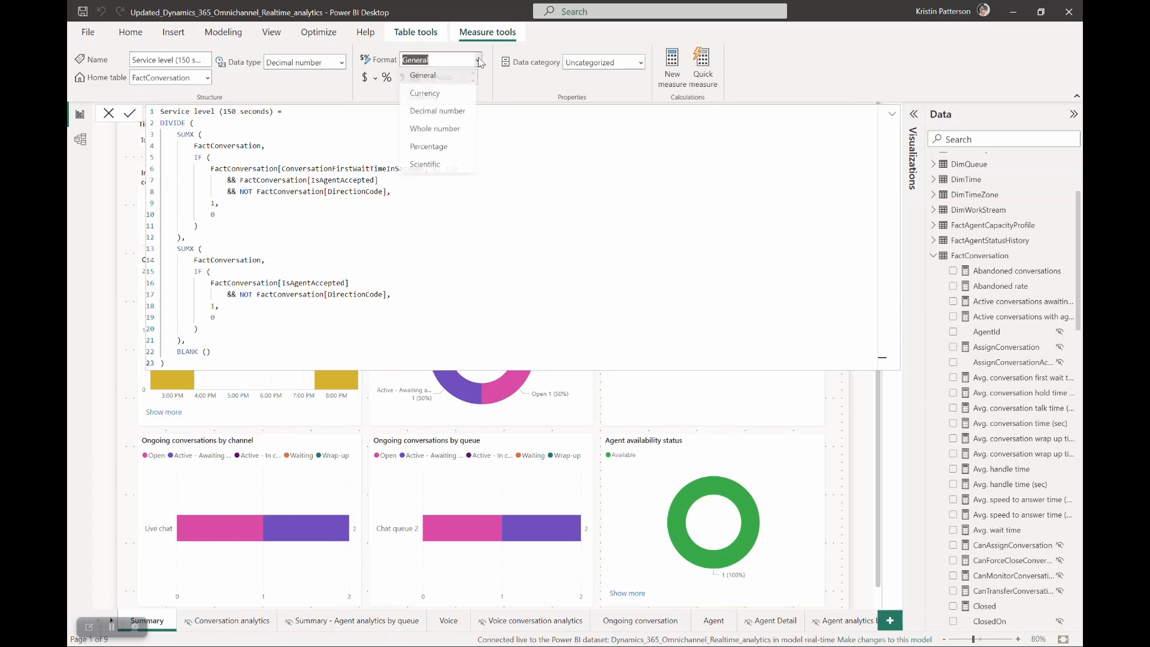
mouse_move(435, 129)
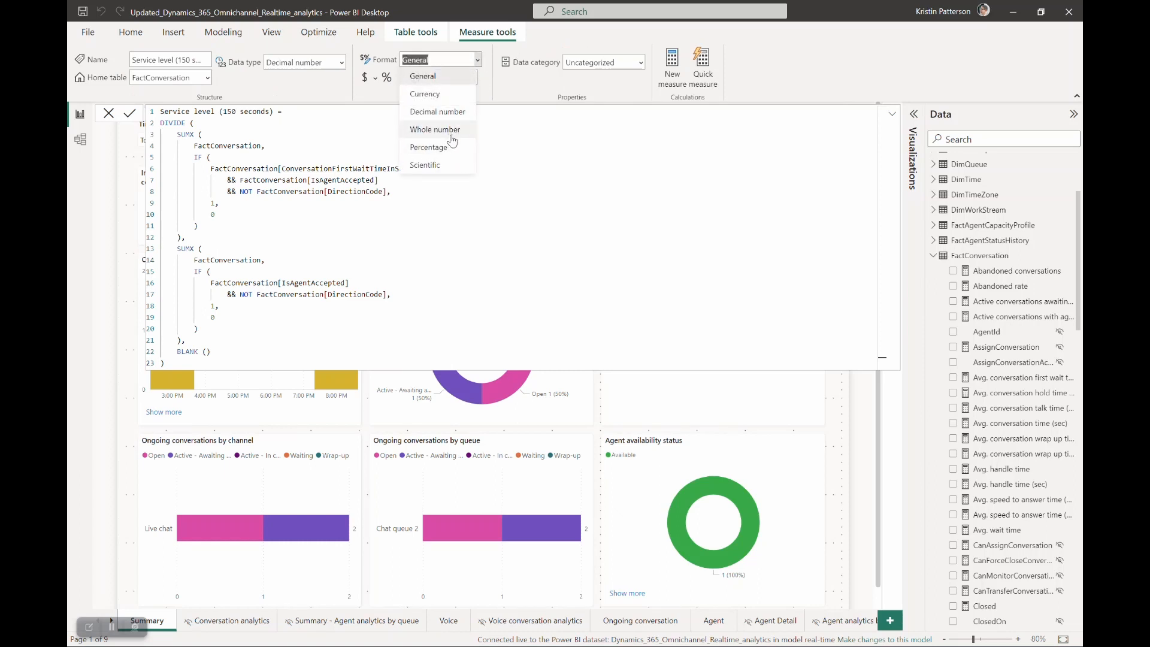
click(428, 146)
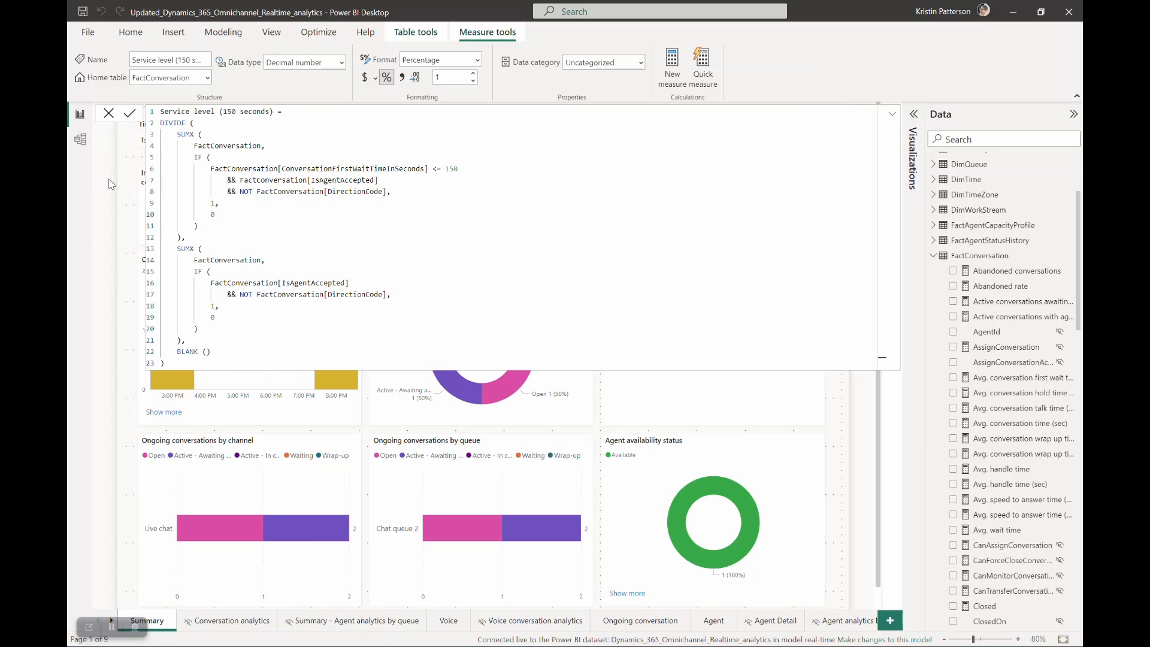
scroll(down, 3)
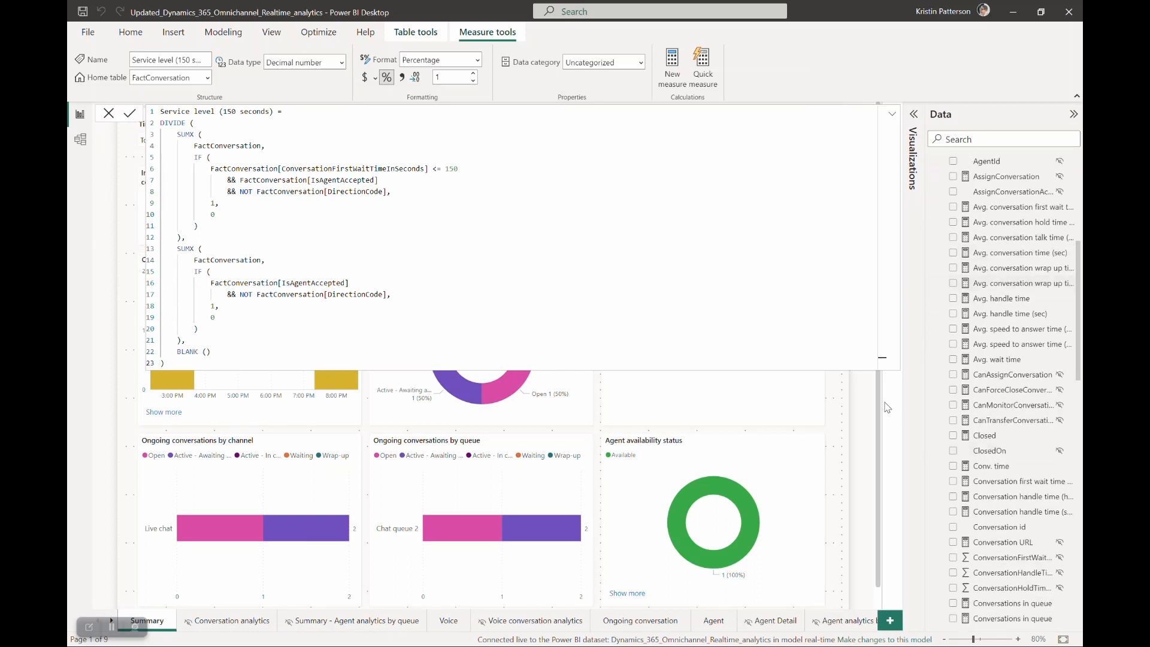
scroll(down, 3)
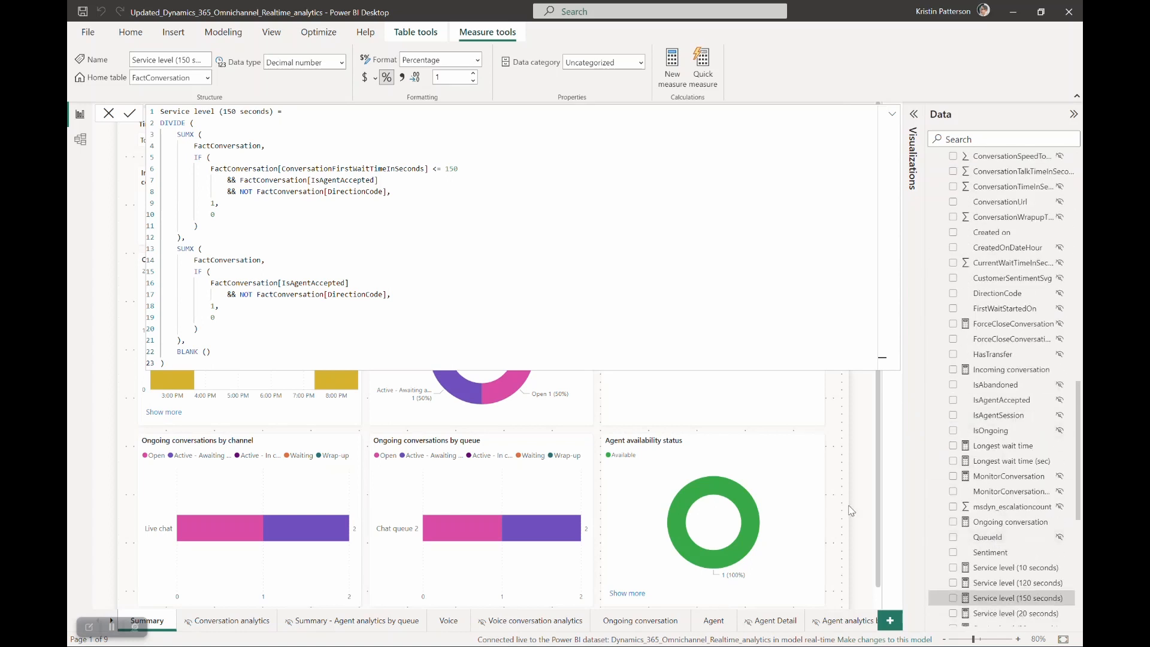
click(1017, 468)
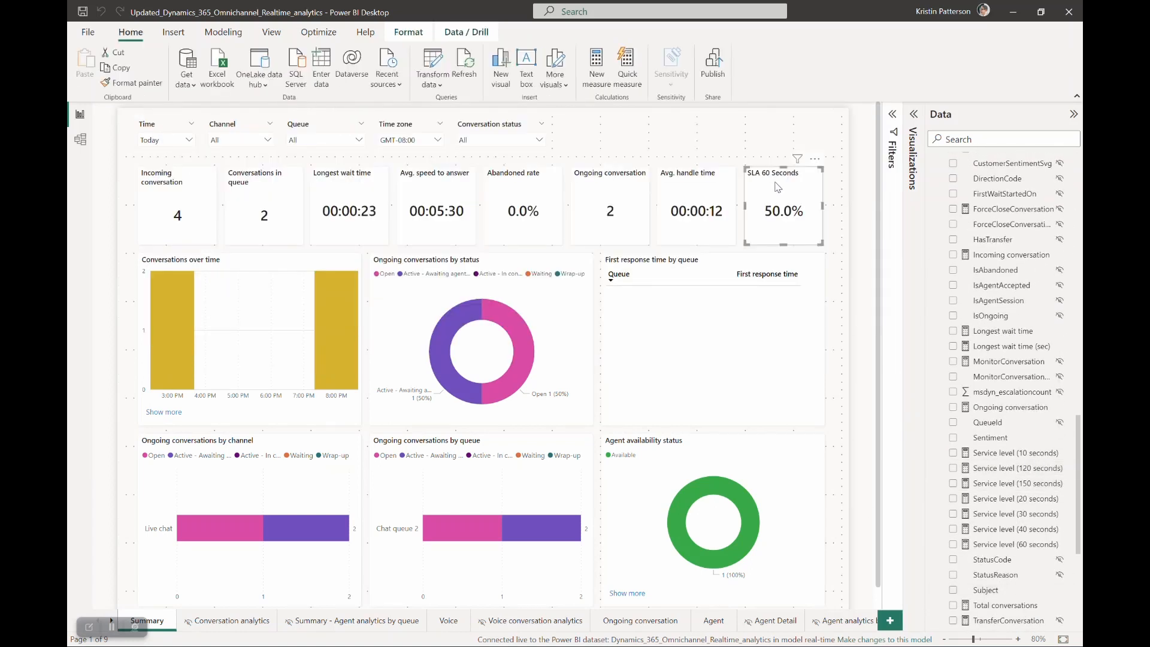
- Show Service level (150 seconds) on the SLA card and set its title to SLA 150 Seconds
click(953, 543)
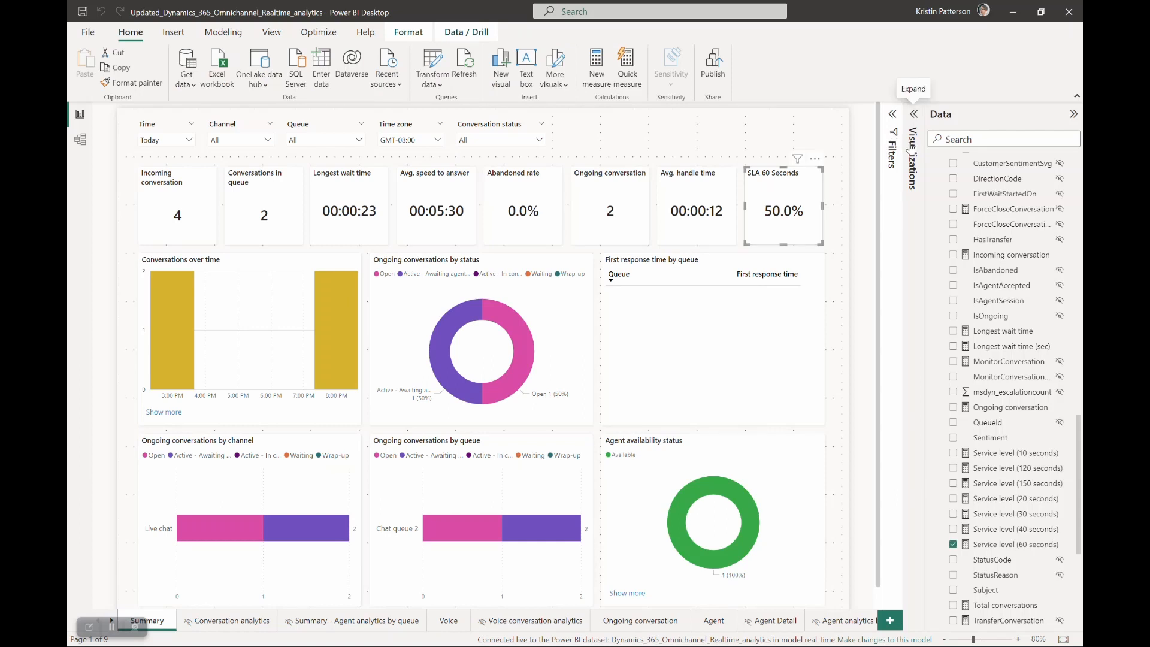
click(914, 114)
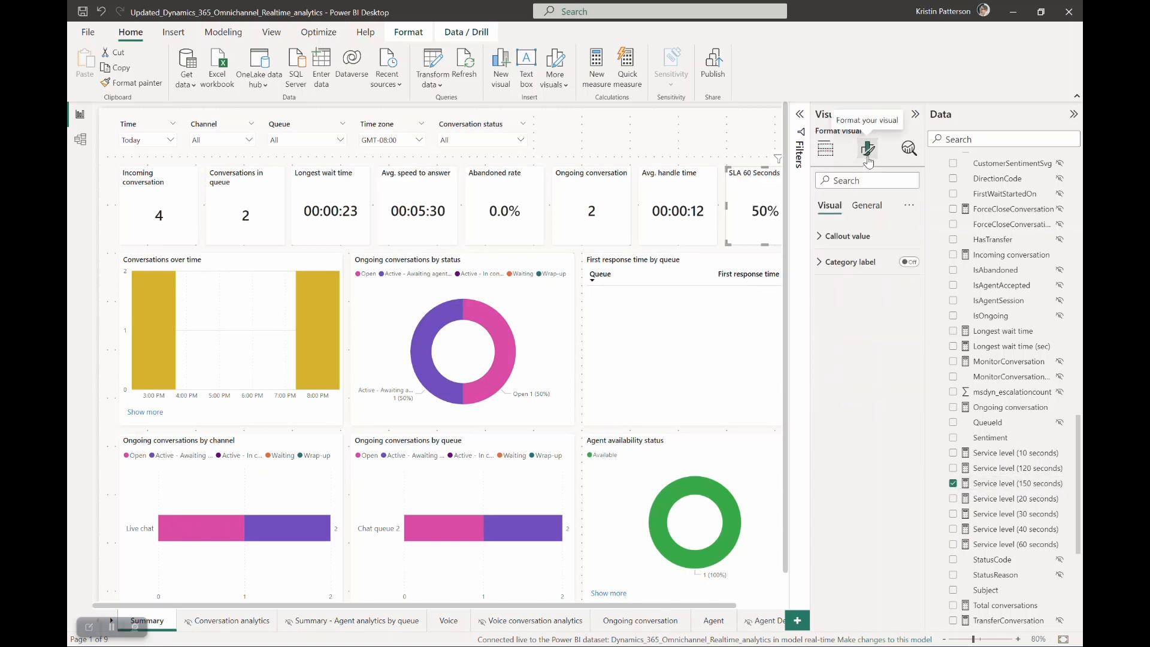
click(866, 205)
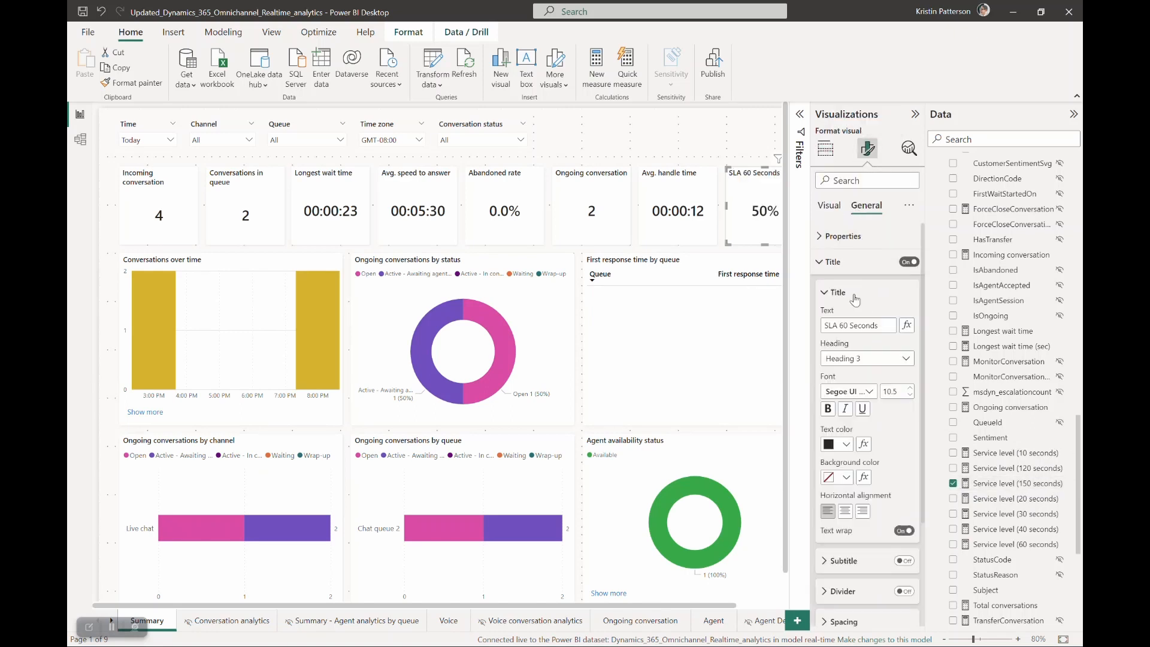
click(857, 325)
text(15)
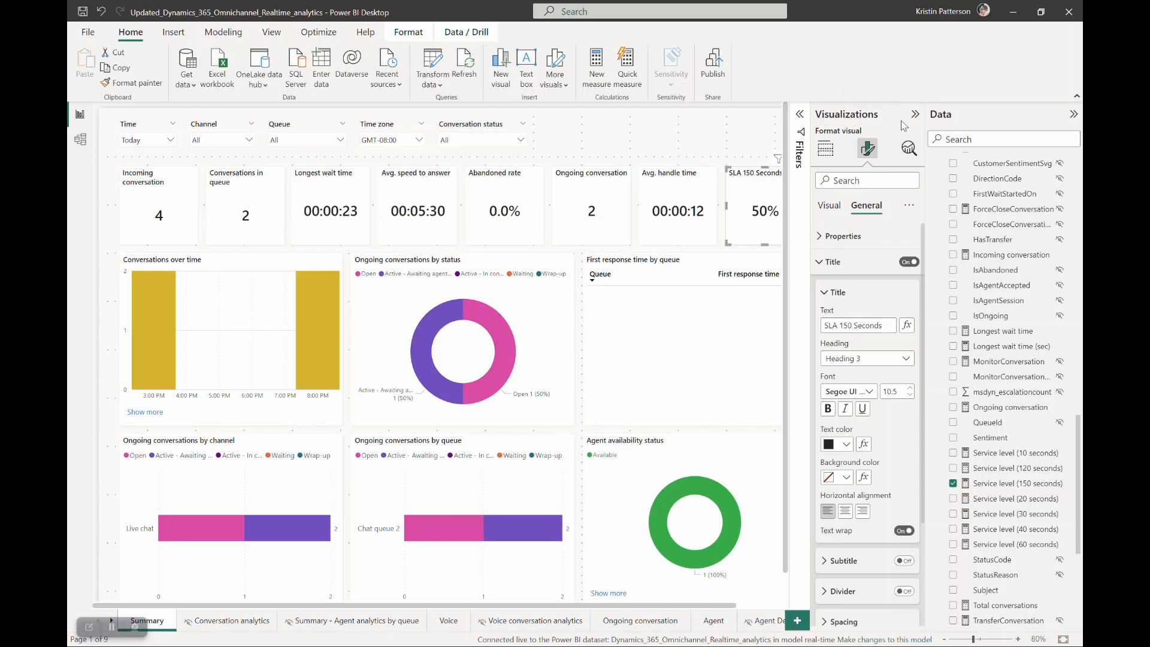
click(825, 148)
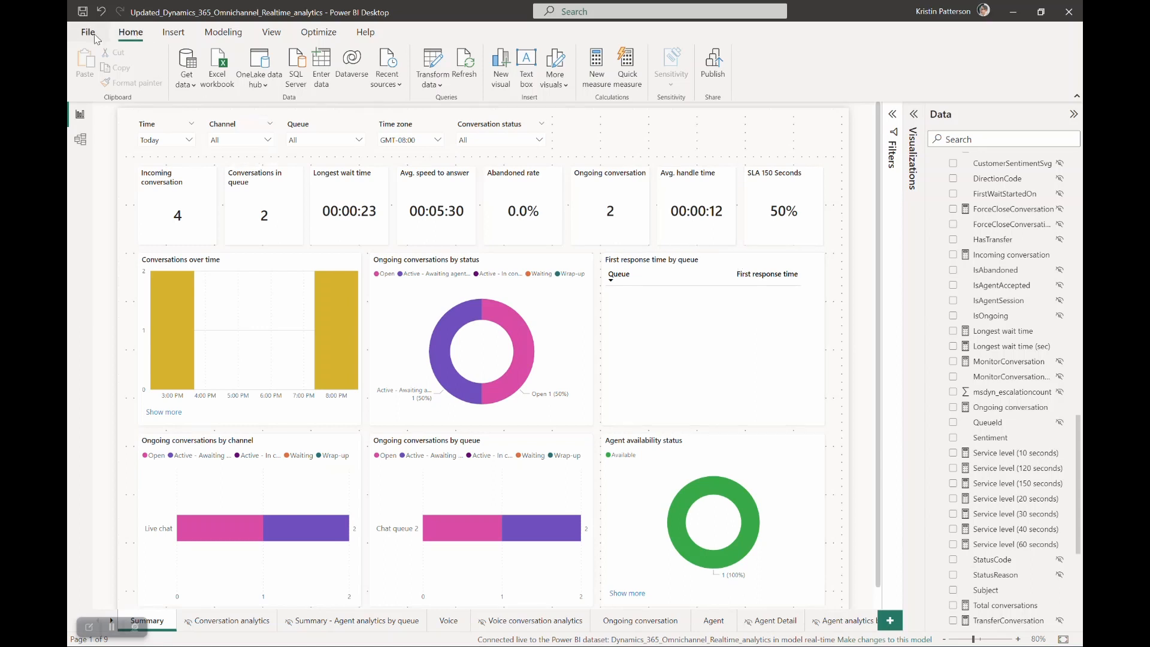
- Save the report, publish it to the real-time workspace, and view the published copy in Power BI
click(87, 31)
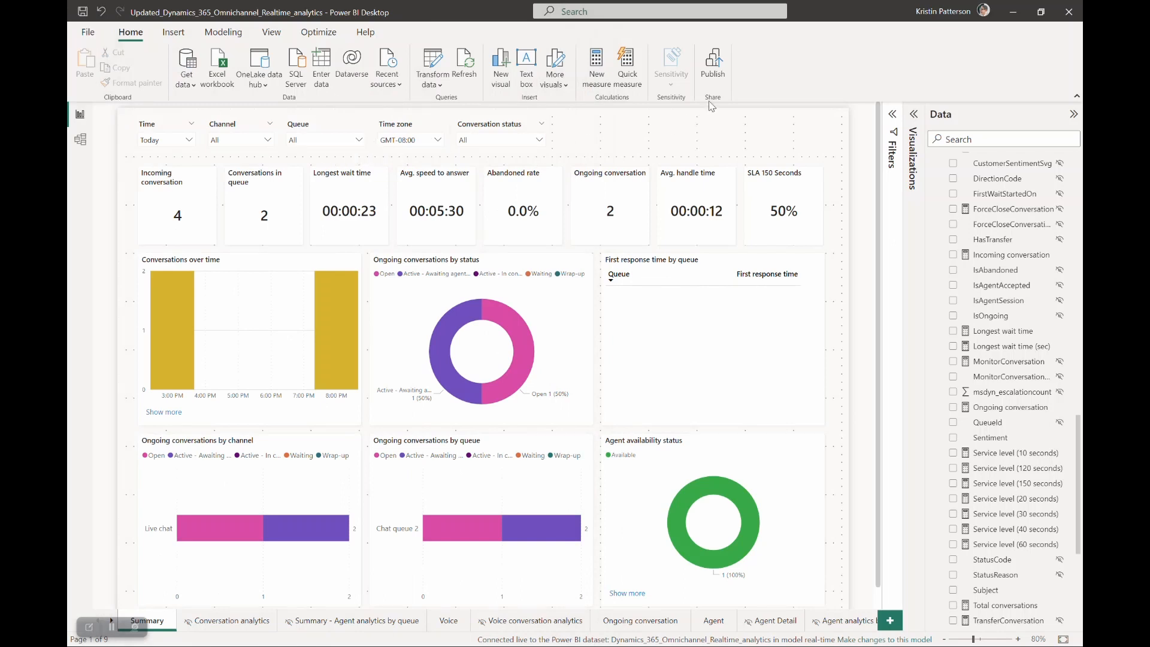
mouse_move(712, 62)
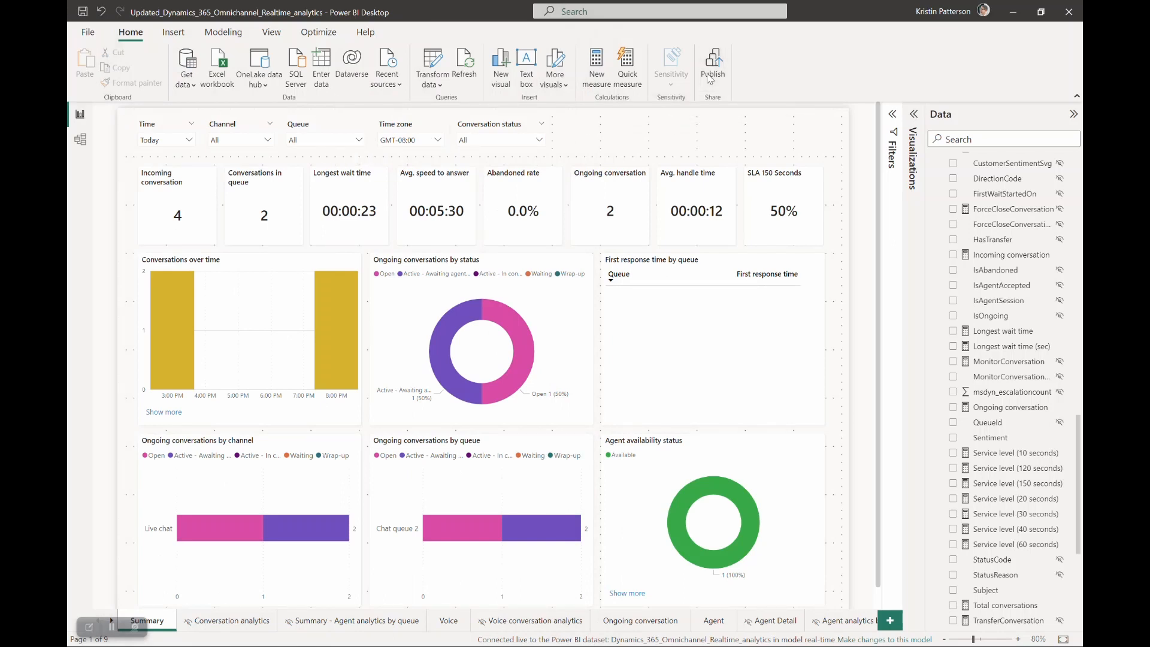
click(711, 66)
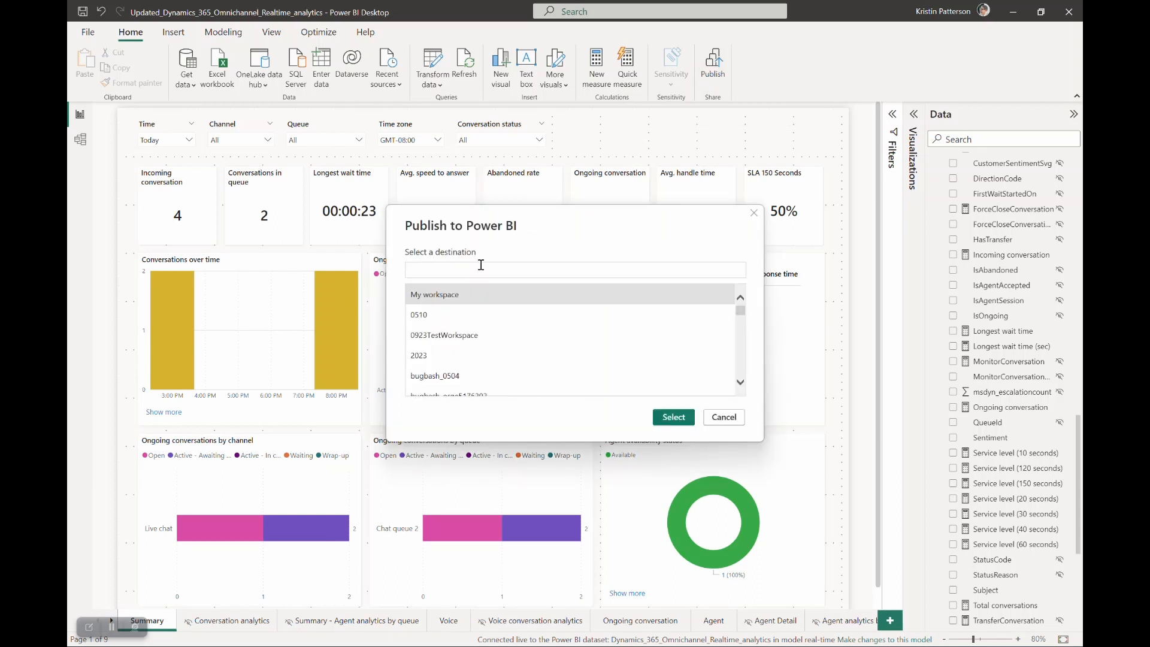
text(m)
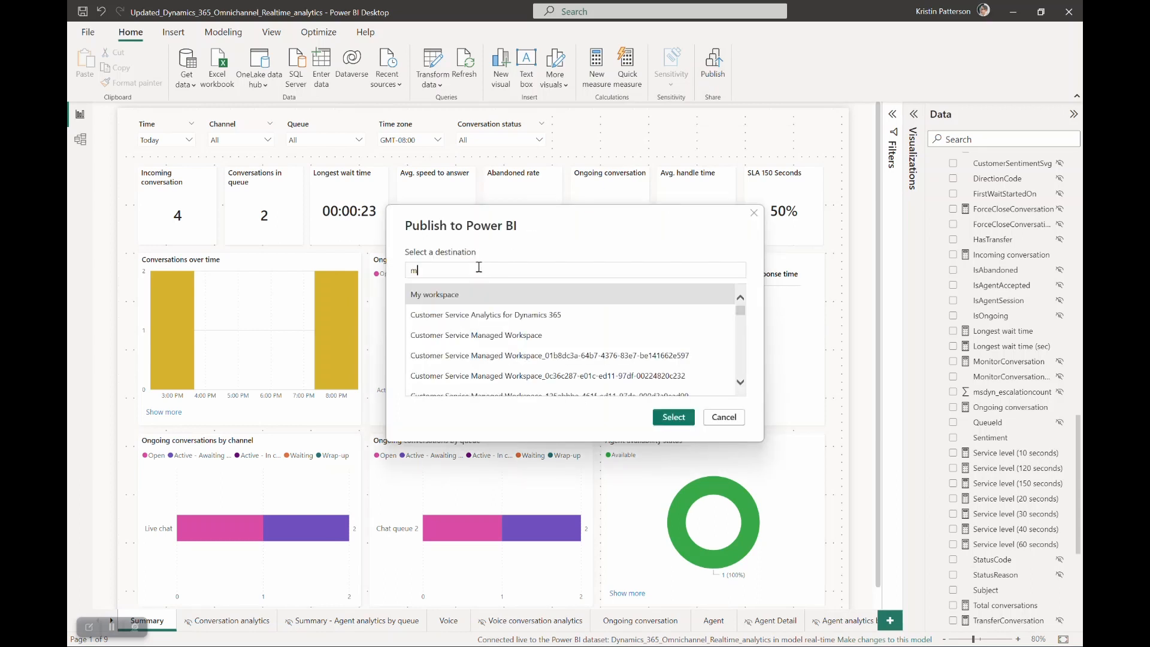
text(real)
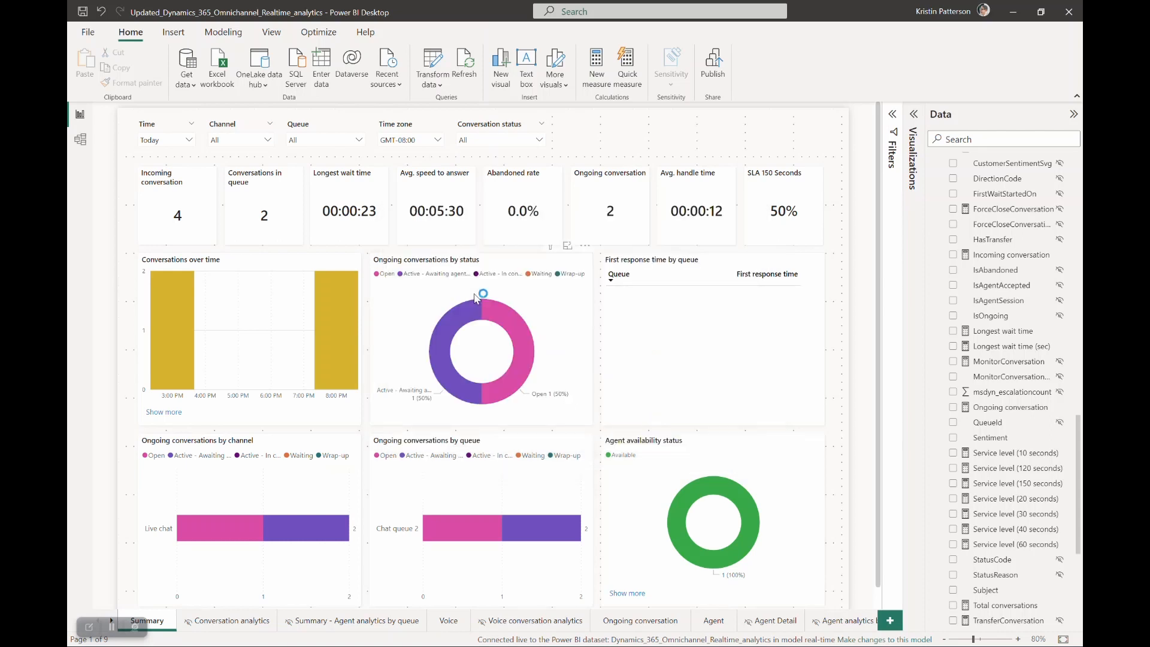
click(711, 66)
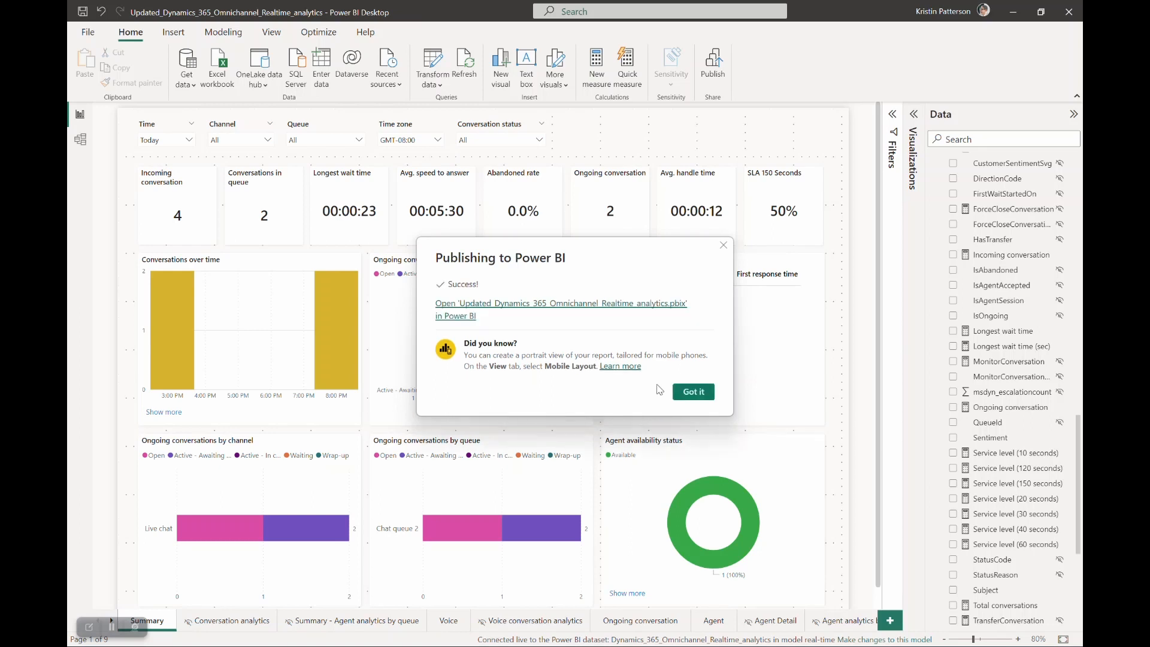
click(560, 303)
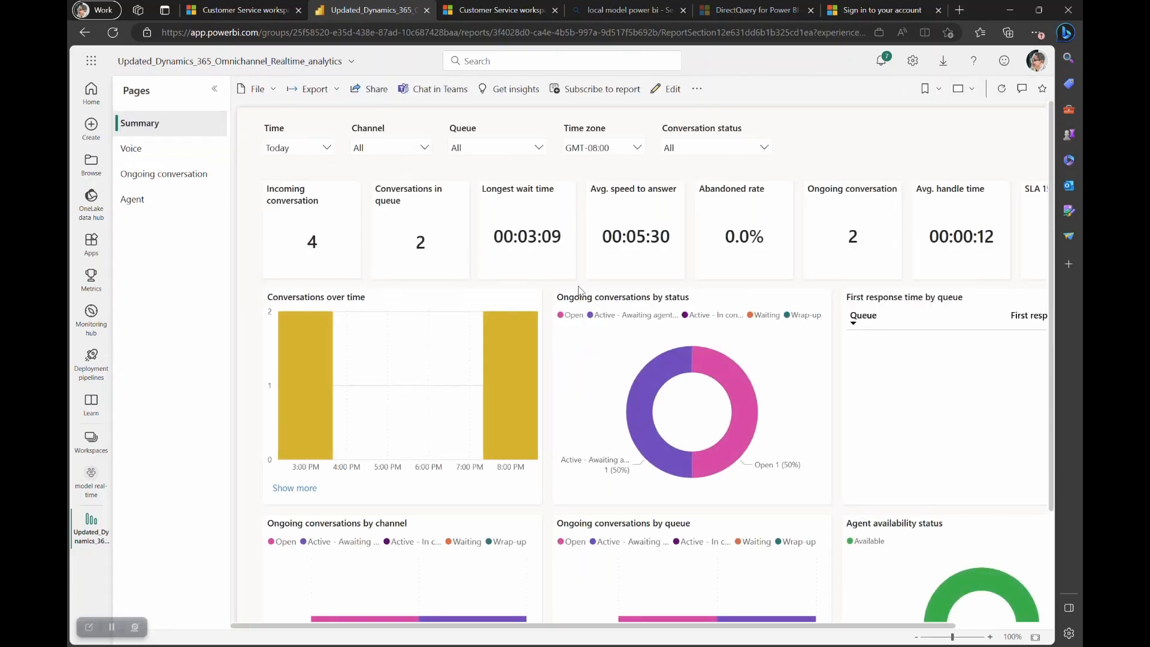
- Confirm the SLA 150 Seconds card shows 50%, then switch to the Customer Service admin center app
scroll(right, 3)
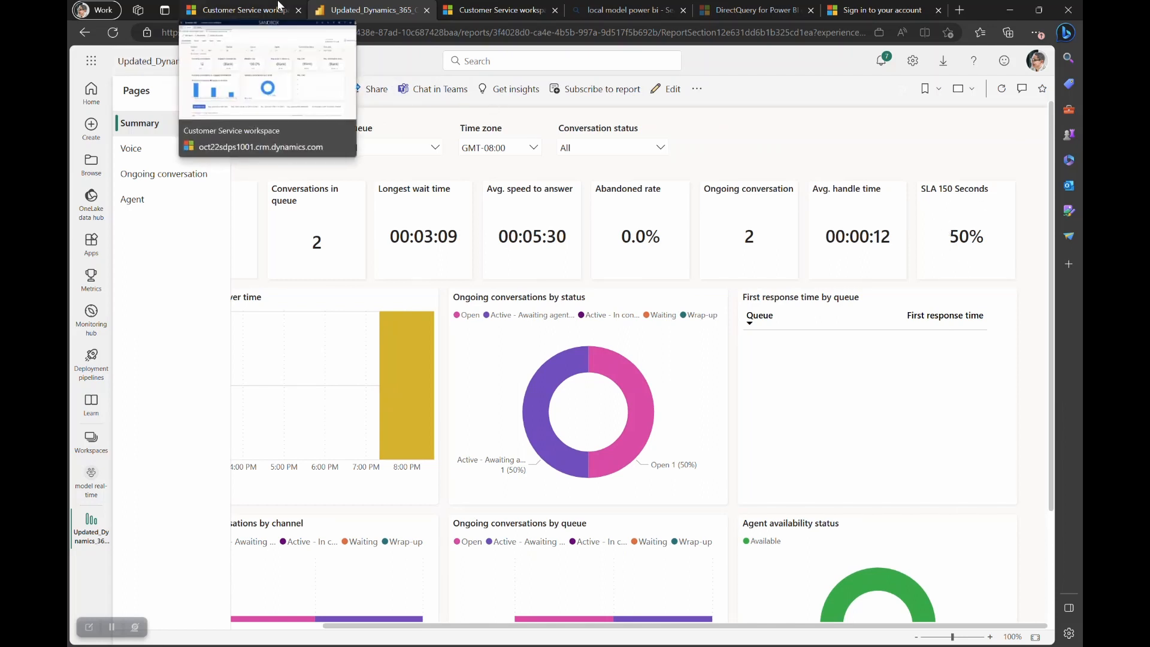
click(242, 10)
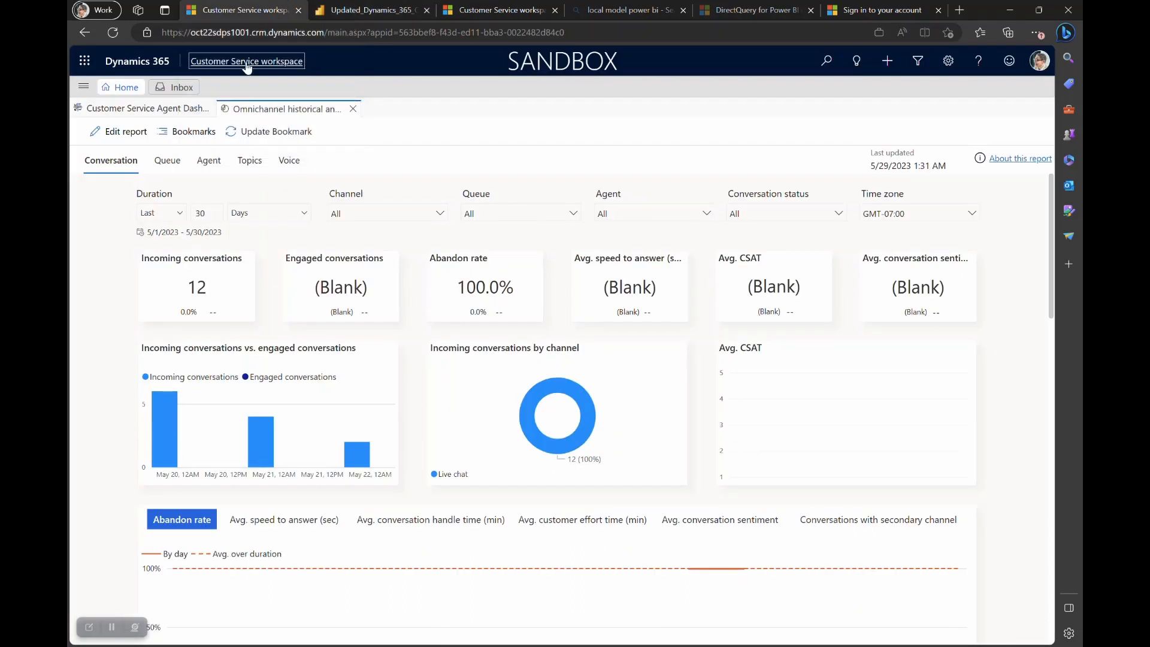
click(246, 61)
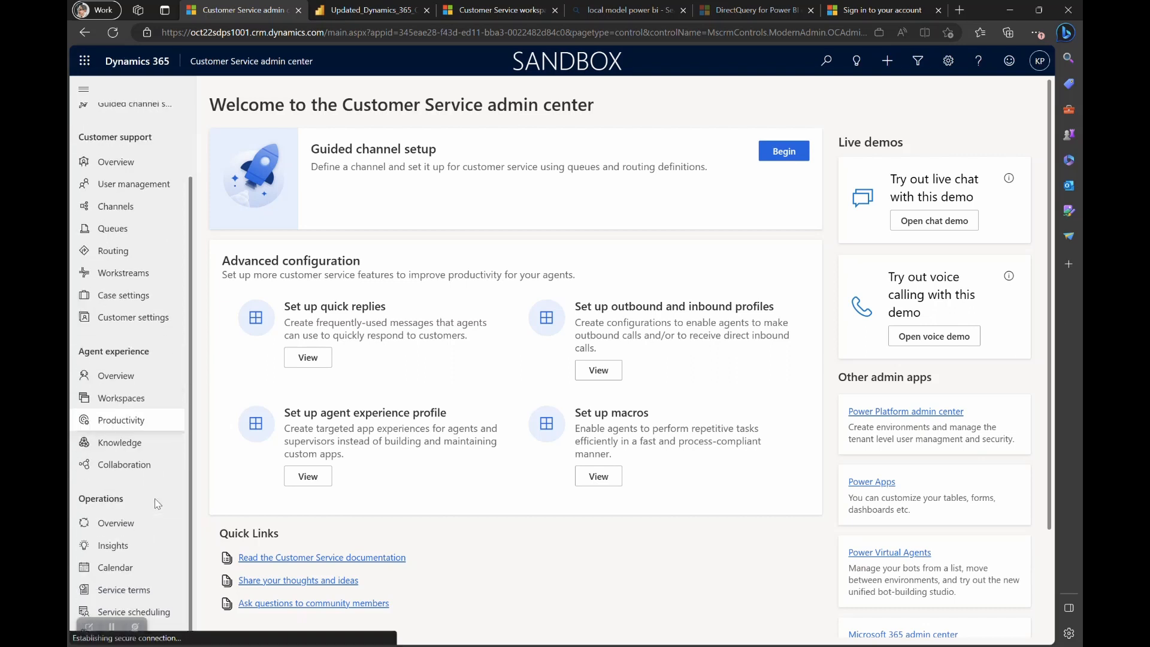
- From Insights, manage the real-time data model customization and start Add report
click(112, 545)
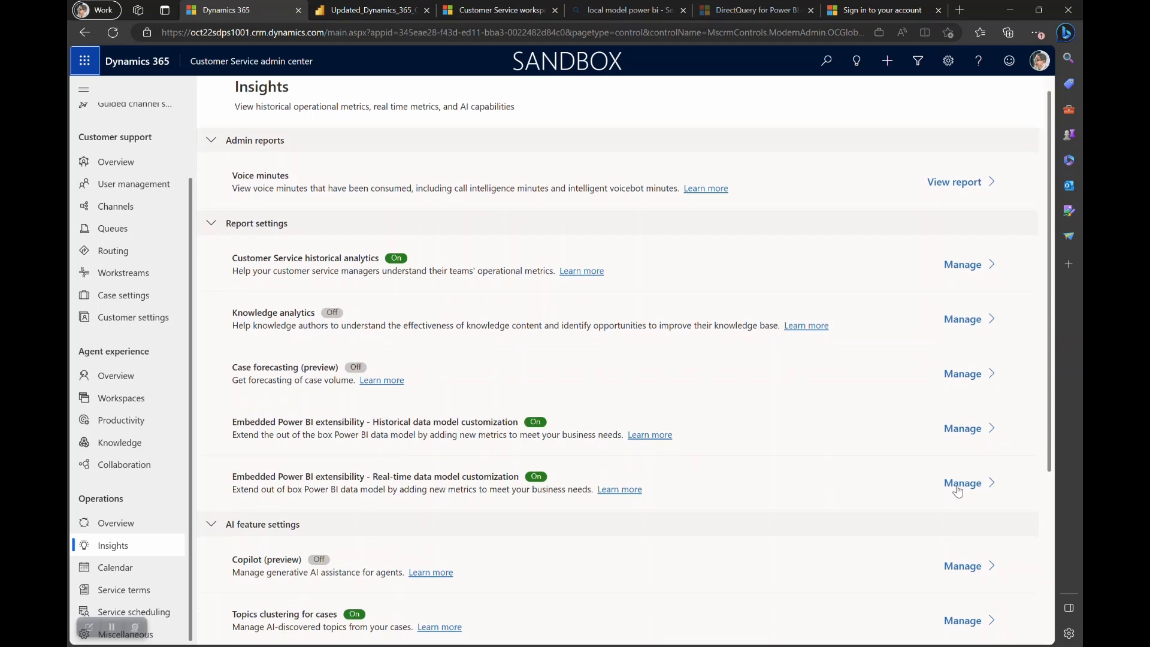
click(963, 483)
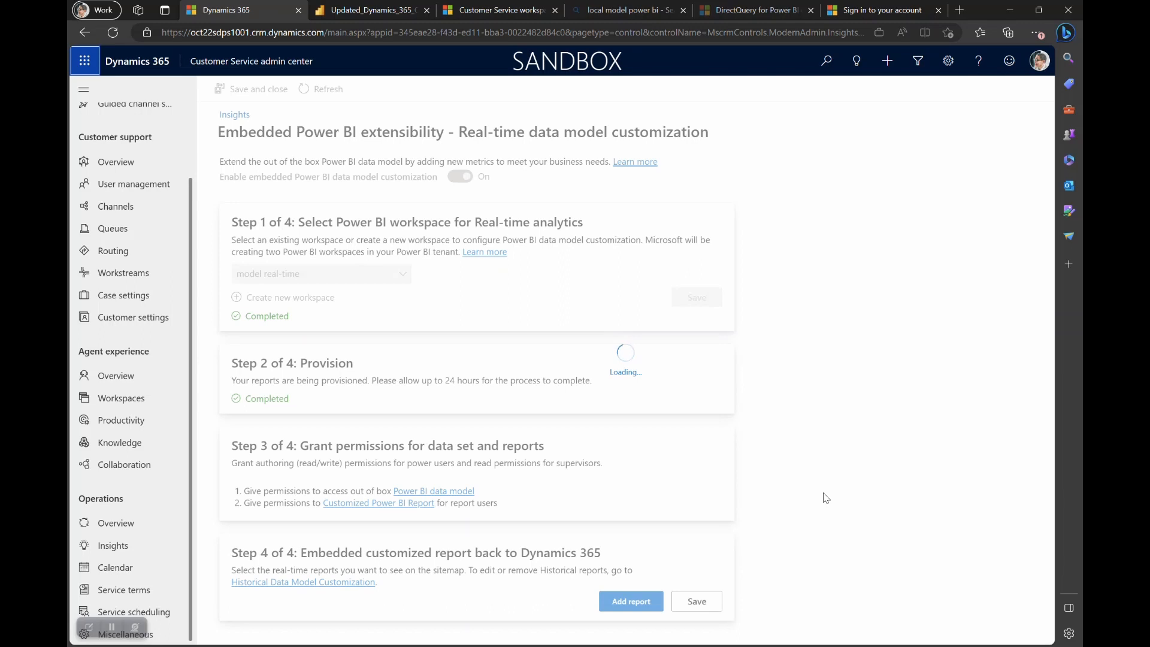
click(460, 177)
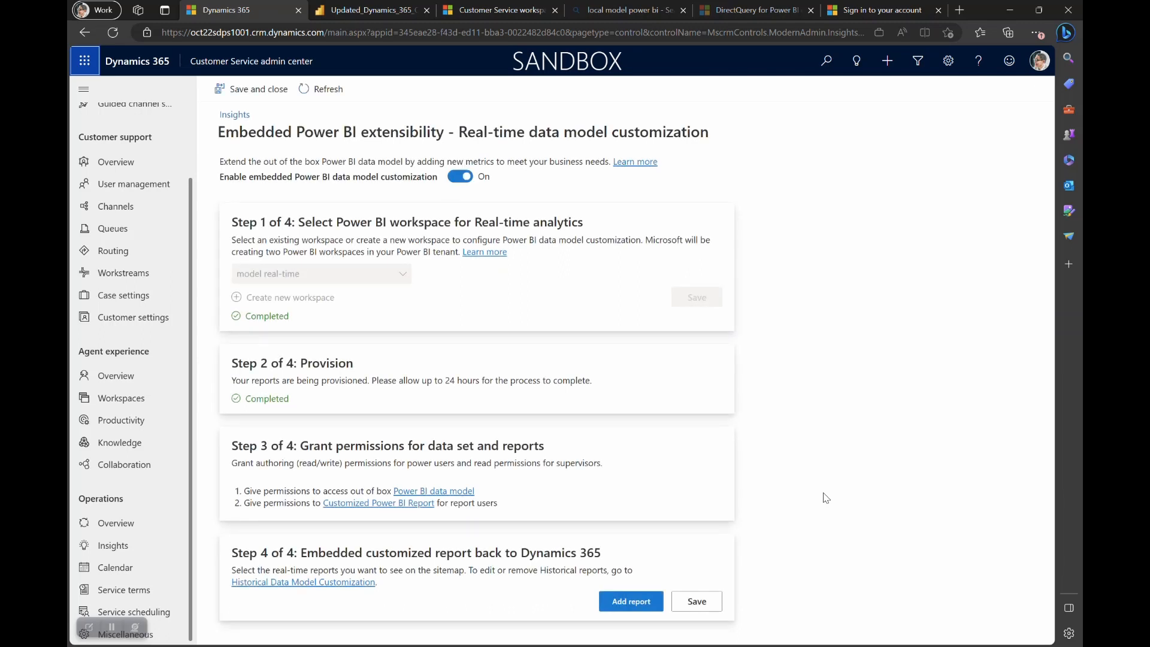
click(630, 600)
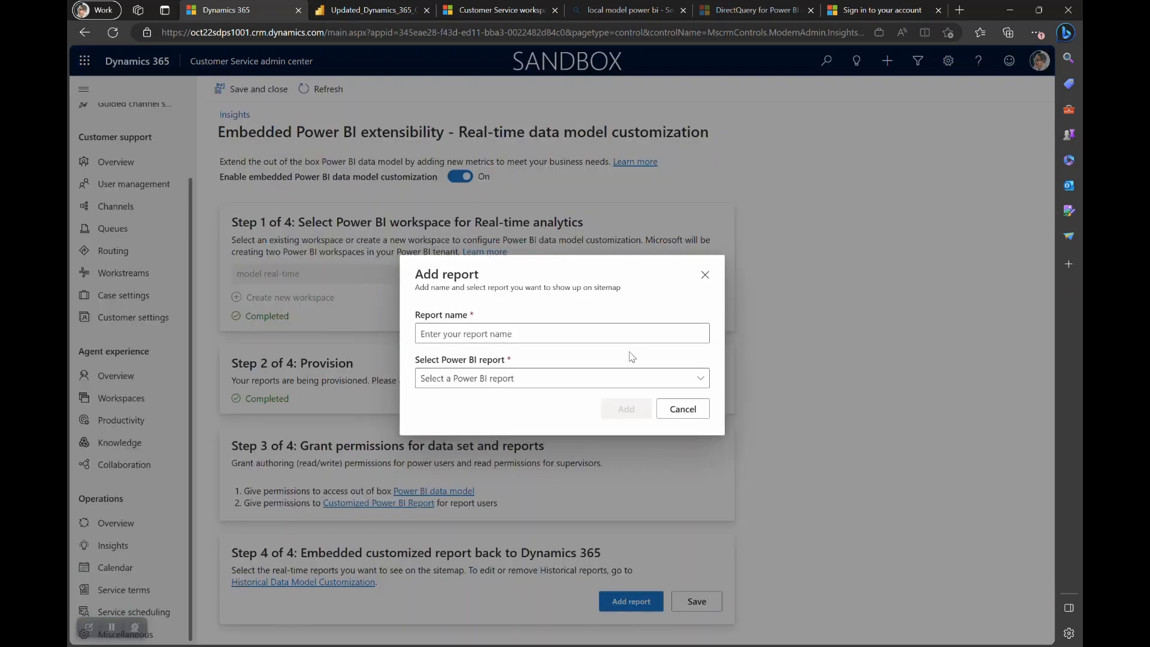
- Name the report 'Customized real-time report - SLA 50 seconds', add it and save the configuration
click(560, 335)
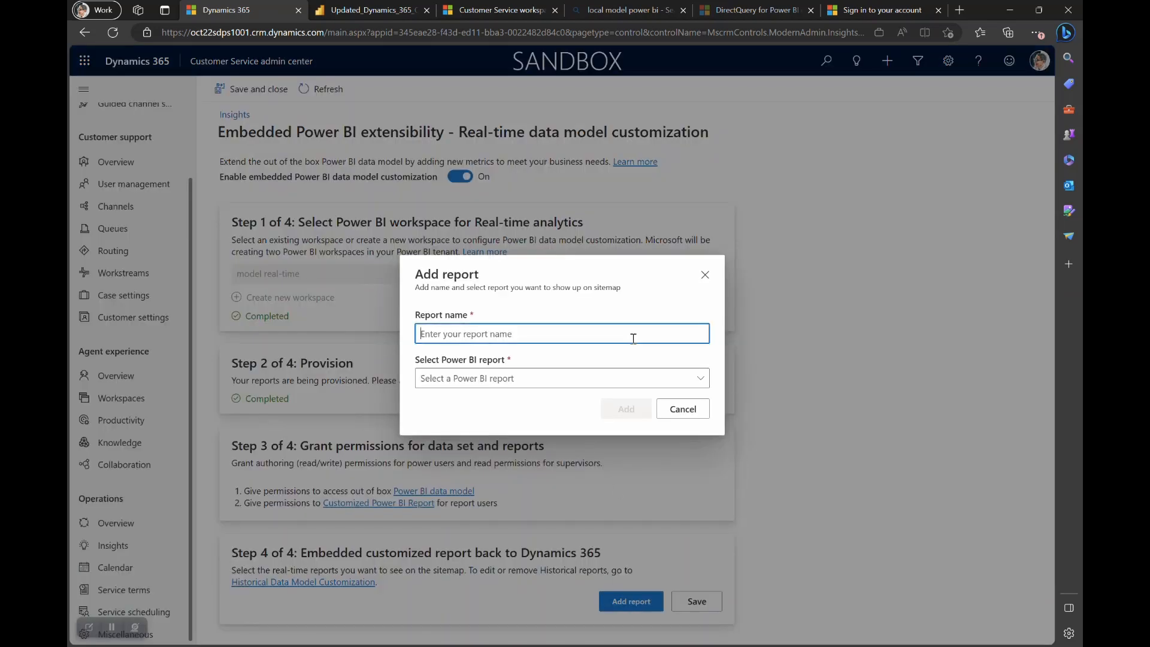
text(Customized real-time)
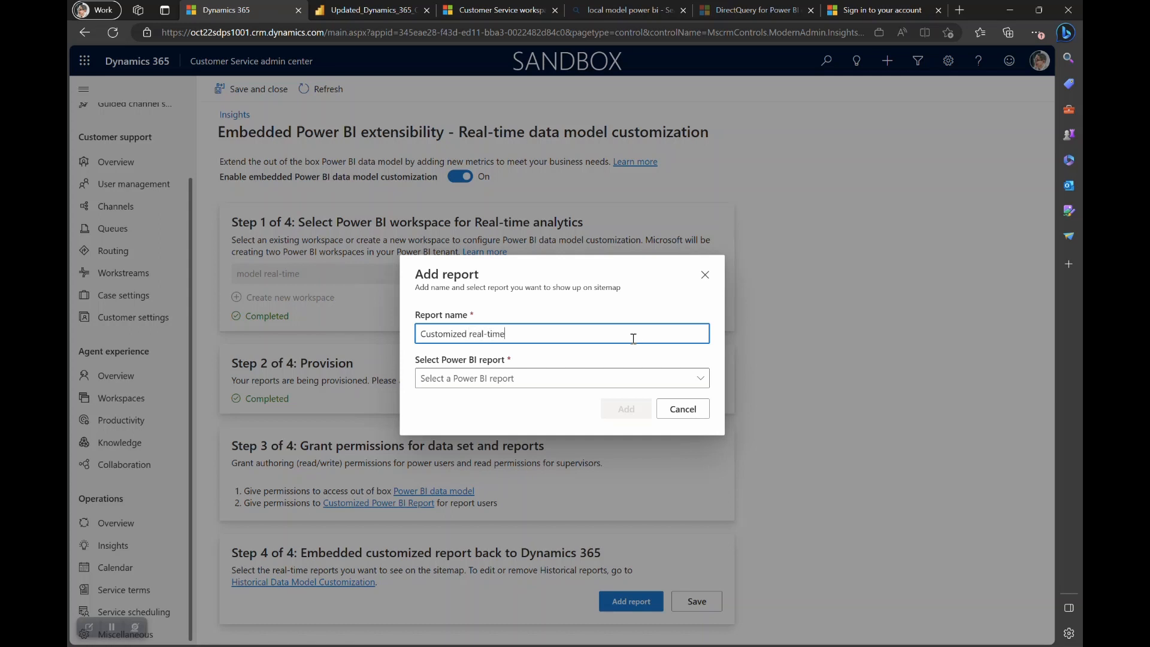
text(report 0)
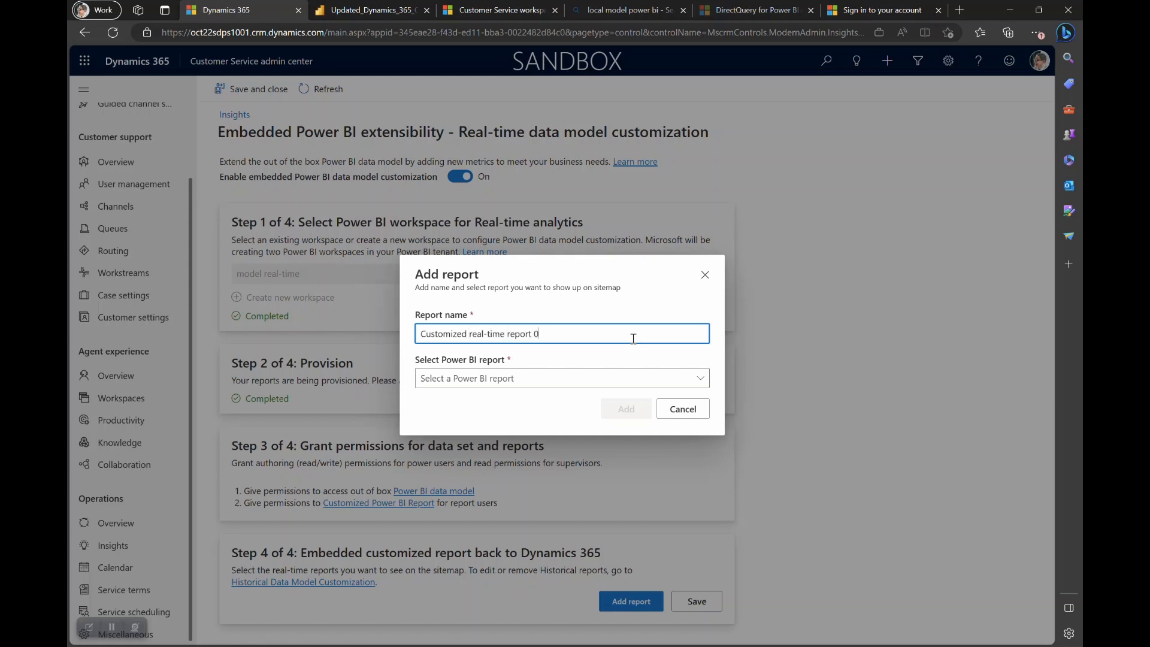
text(- SLA)
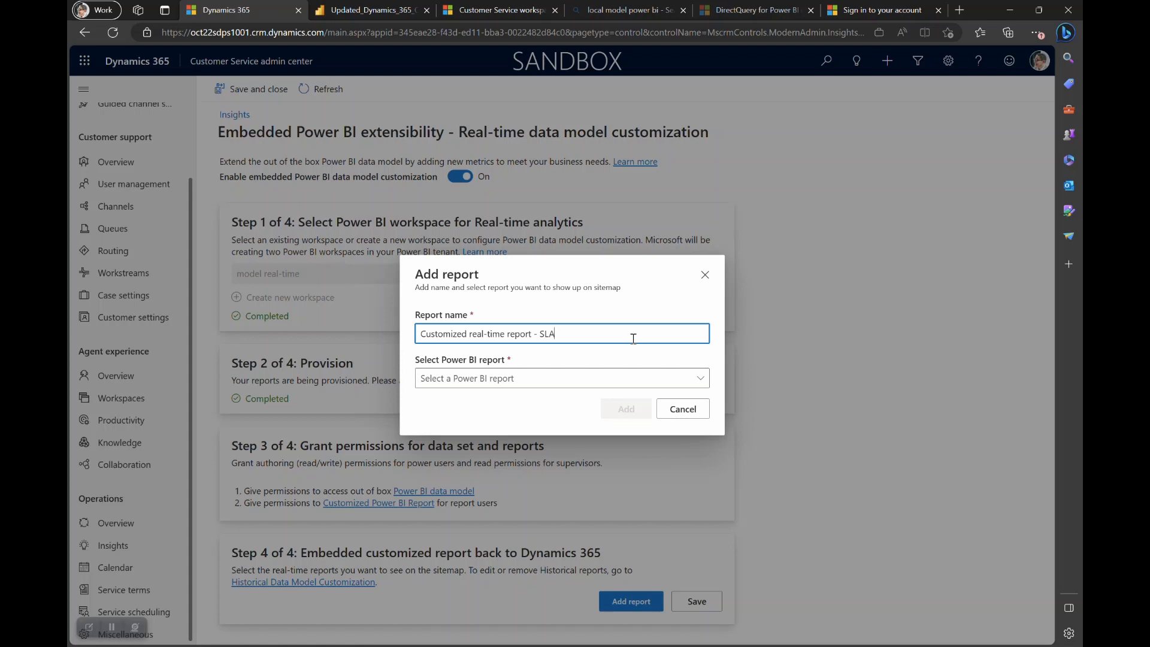
text(50 seconds)
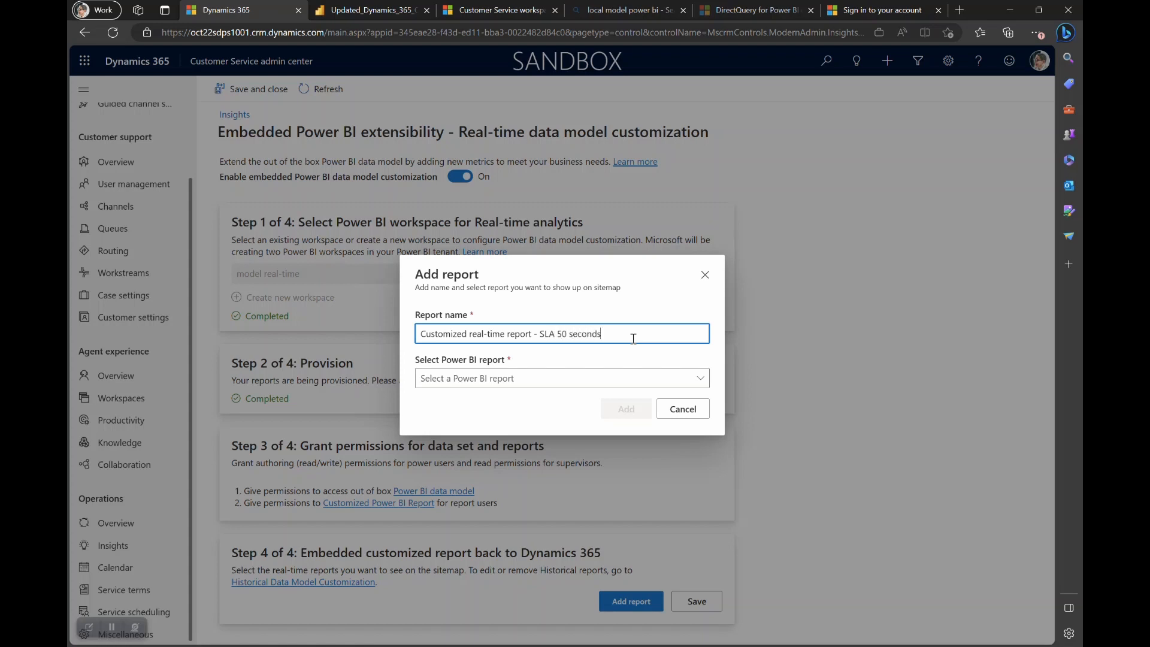
click(560, 377)
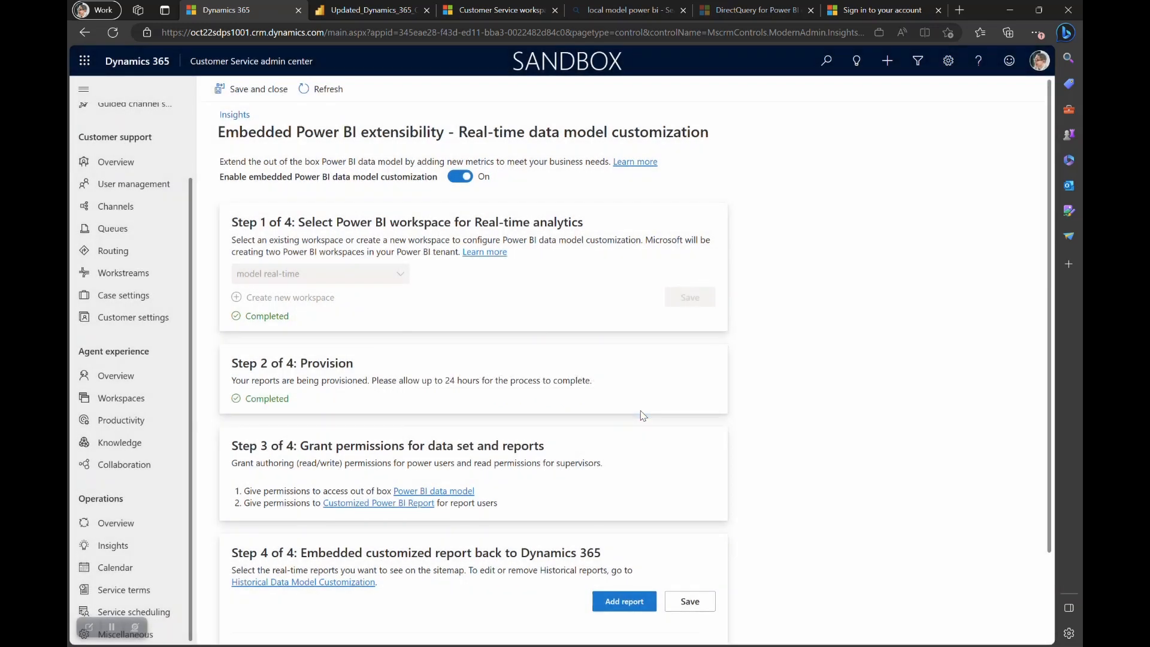
click(688, 600)
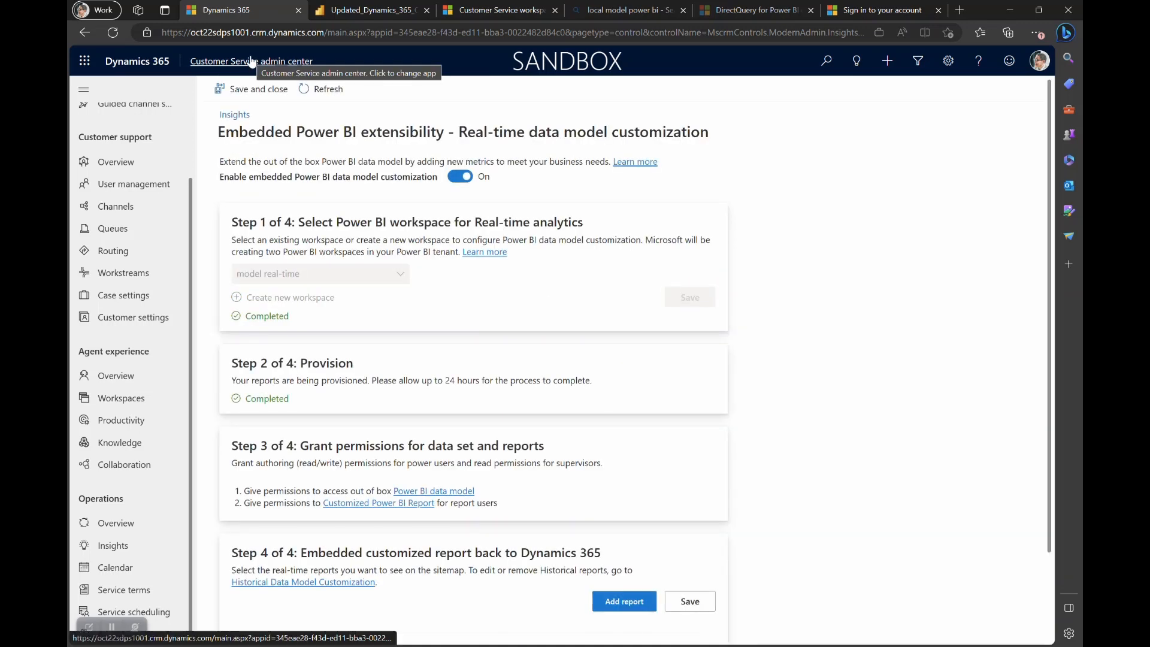
- Switch to the Customer Service workspace app and show its page list with Customized Reports
click(251, 61)
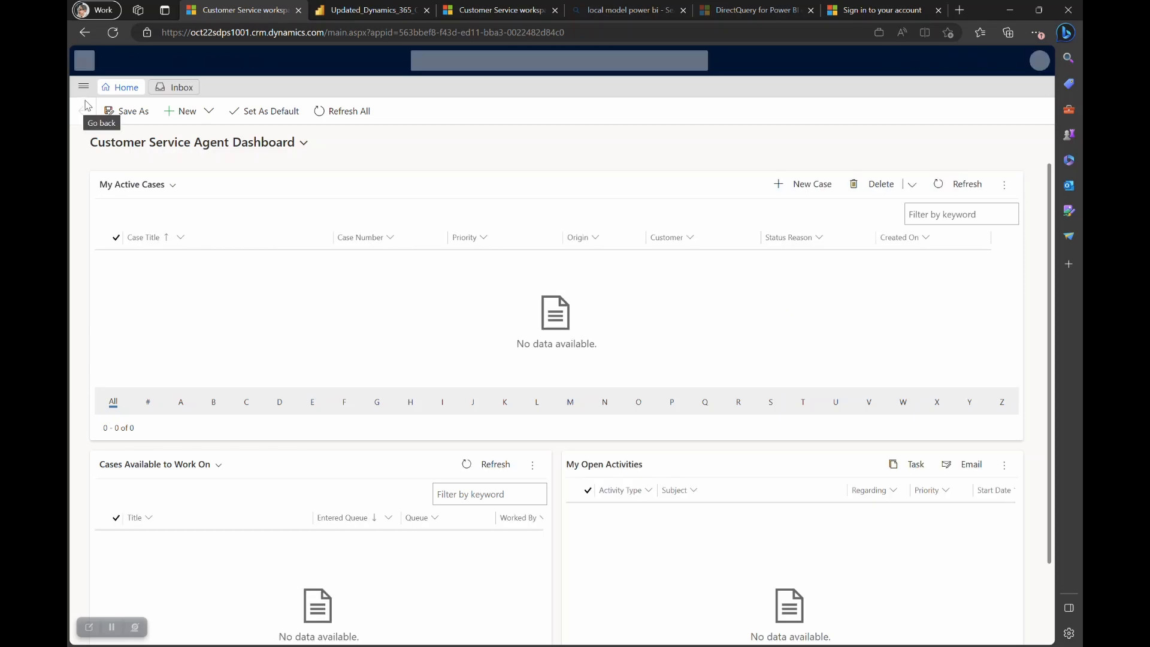
click(82, 86)
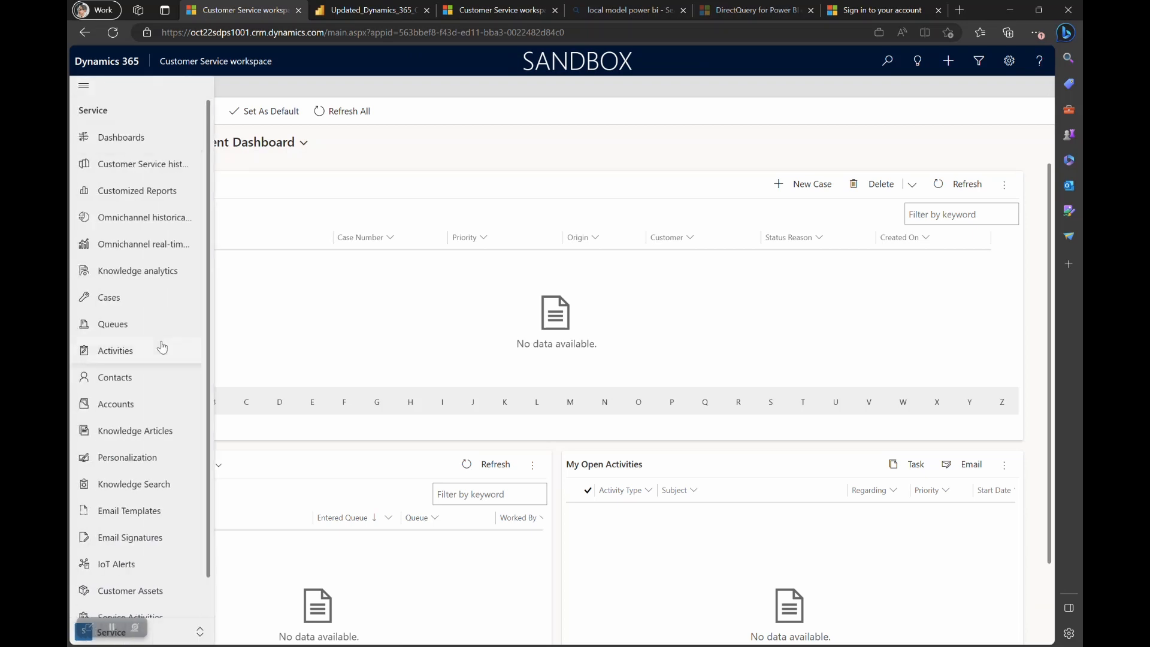